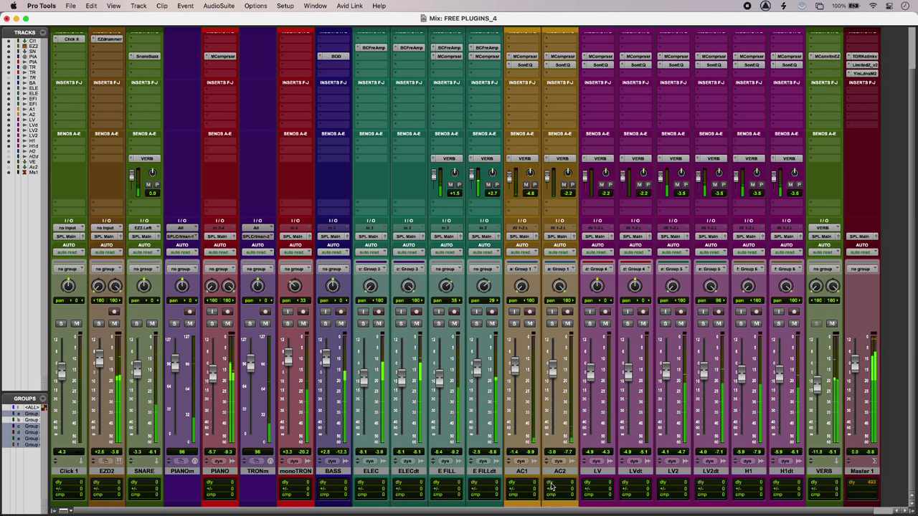
# Open the SnareBuzz plugin on the SNARE track and solo that track
pyautogui.click(76, 323)
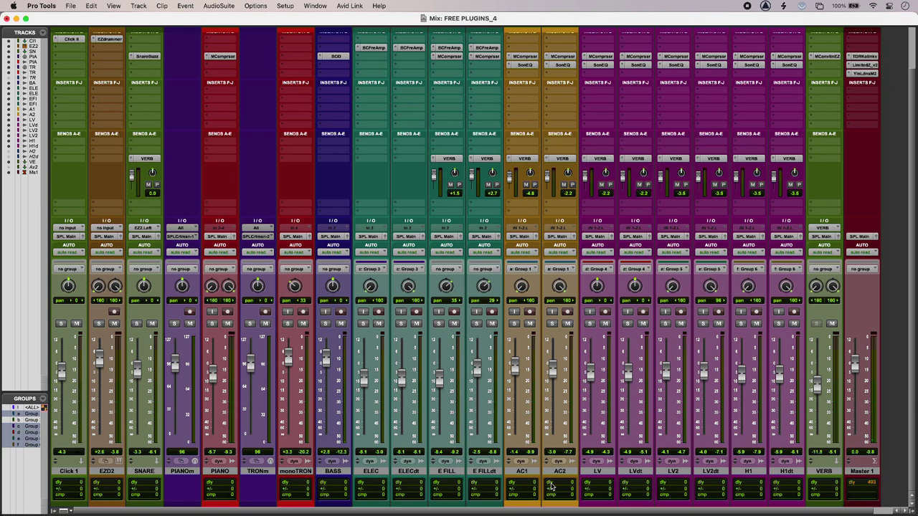
pyautogui.click(145, 56)
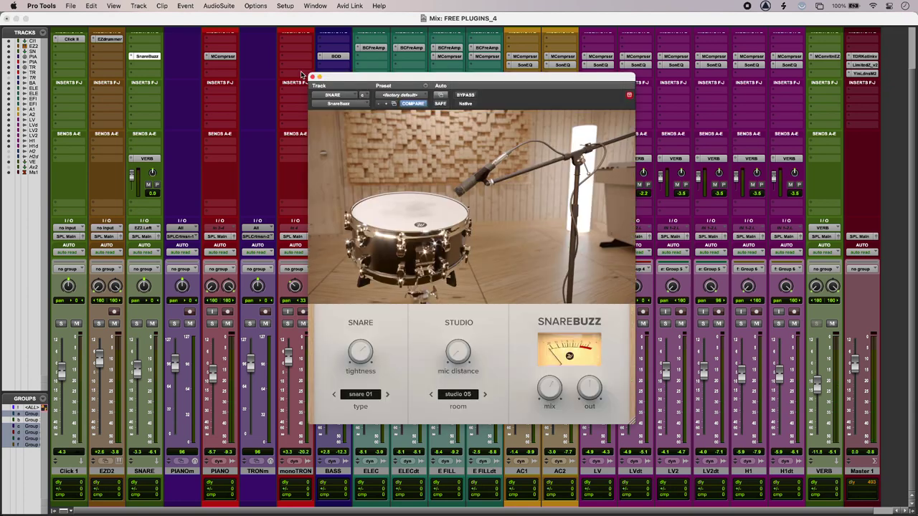
pyautogui.moveTo(137, 325)
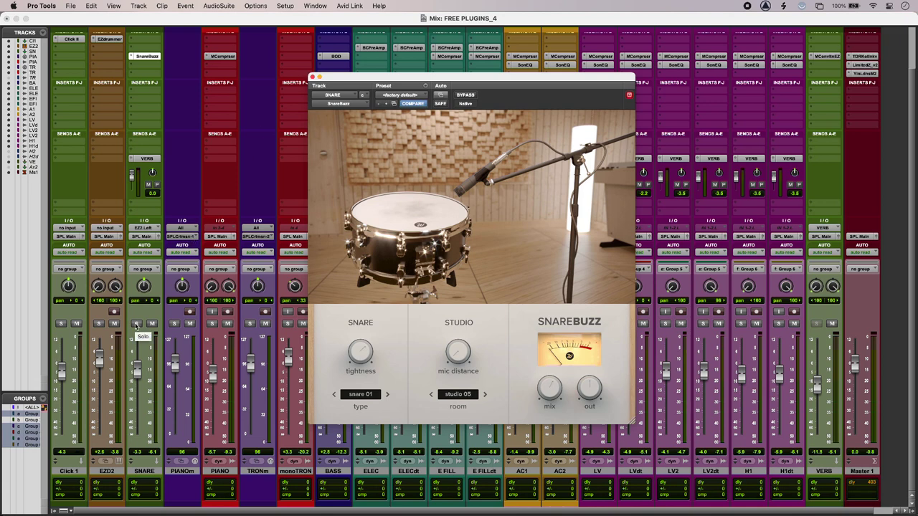
pyautogui.click(136, 324)
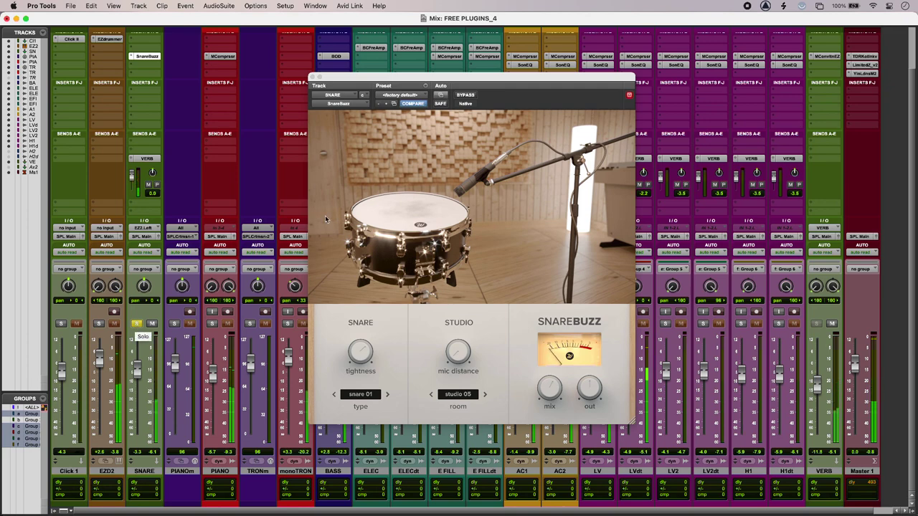
# Bypass SnareBuzz to hear the dry snare, then re-enable it
pyautogui.click(466, 95)
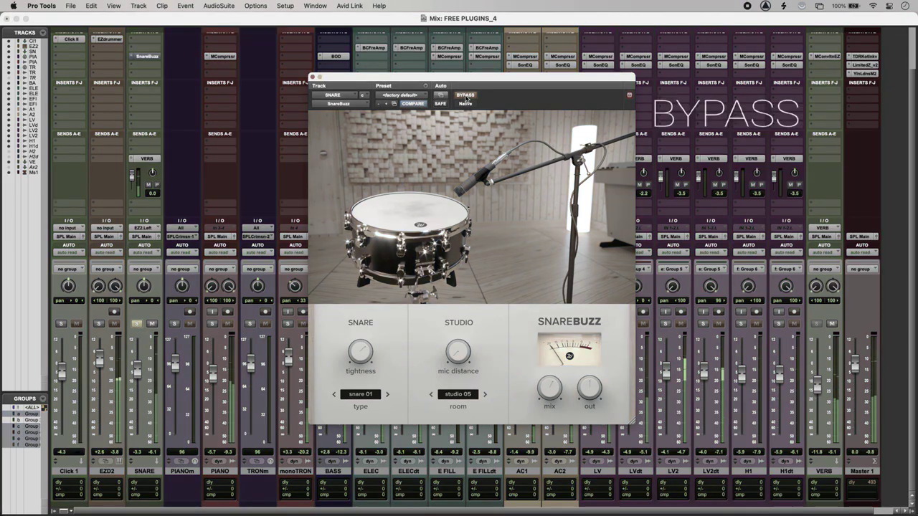
pyautogui.moveTo(466, 94)
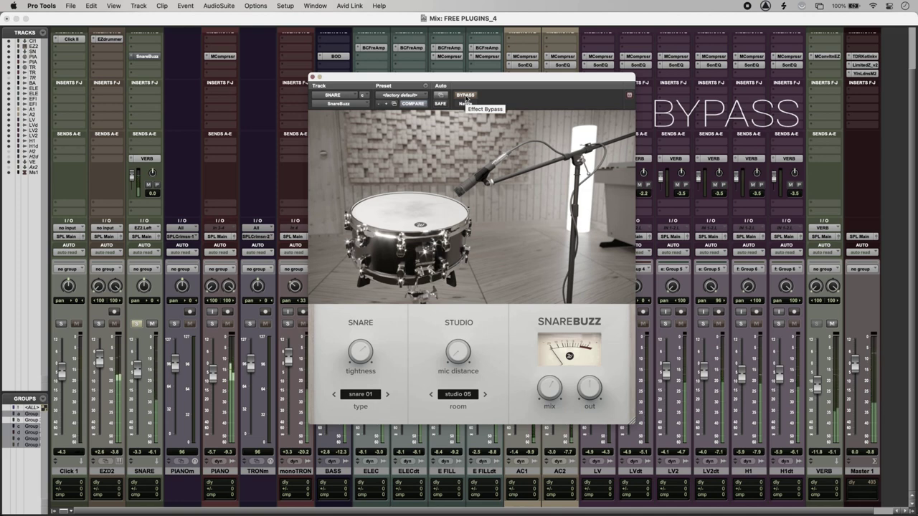
pyautogui.click(466, 95)
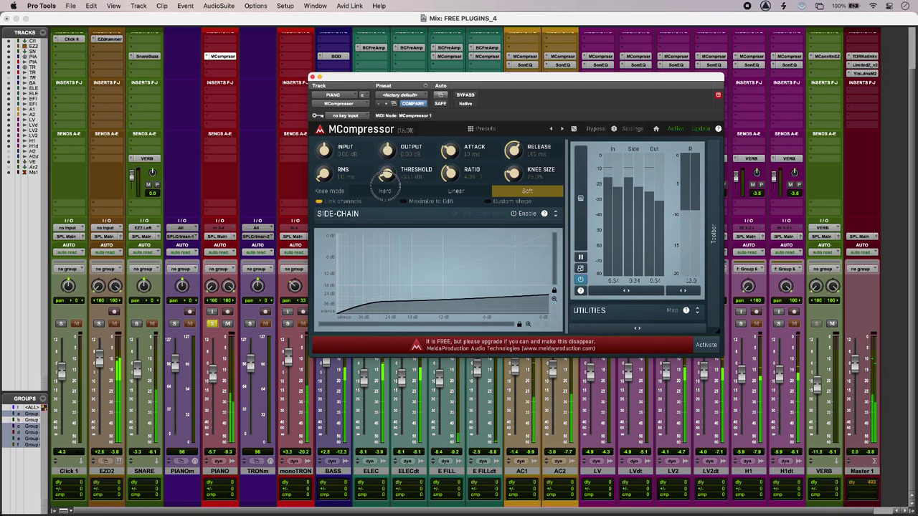
# Drag the piano MCompressor's Threshold knob to adjust compression
pyautogui.moveTo(386, 174); pyautogui.dragTo(386, 165)
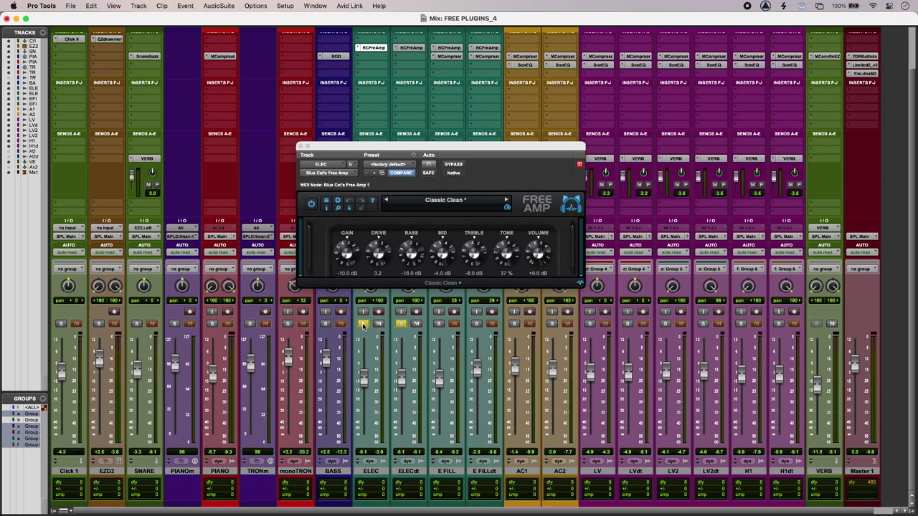
# Unsolo the ELEC guitar track
pyautogui.click(448, 48)
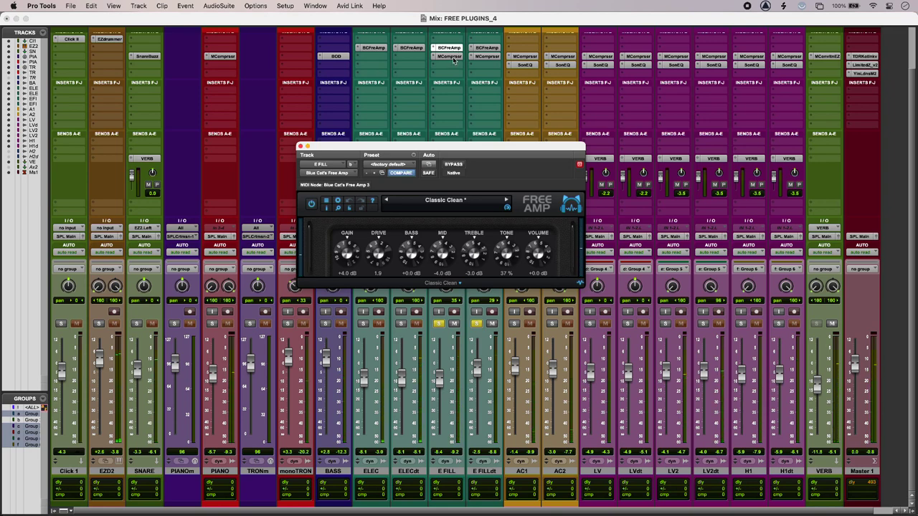
# Open MCompressor on E FILL, then SonEQ on the AC1 acoustic track
pyautogui.click(449, 57)
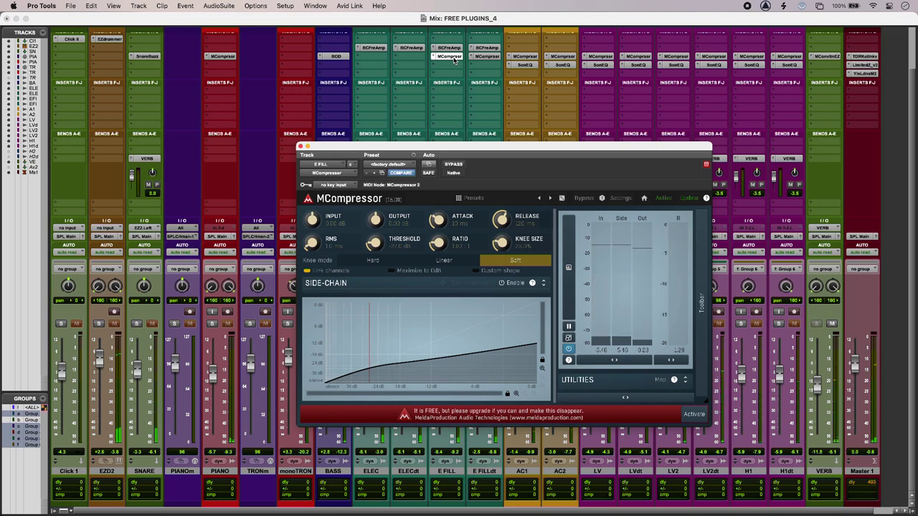
pyautogui.click(525, 65)
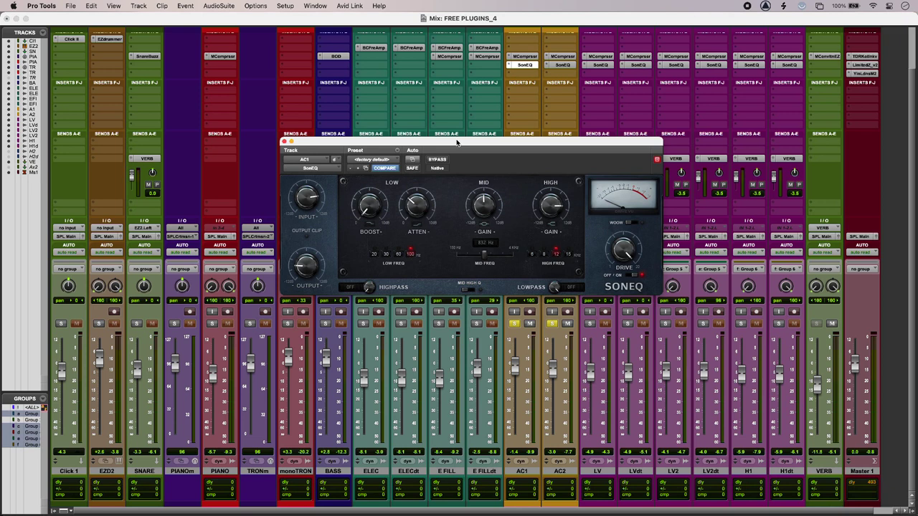